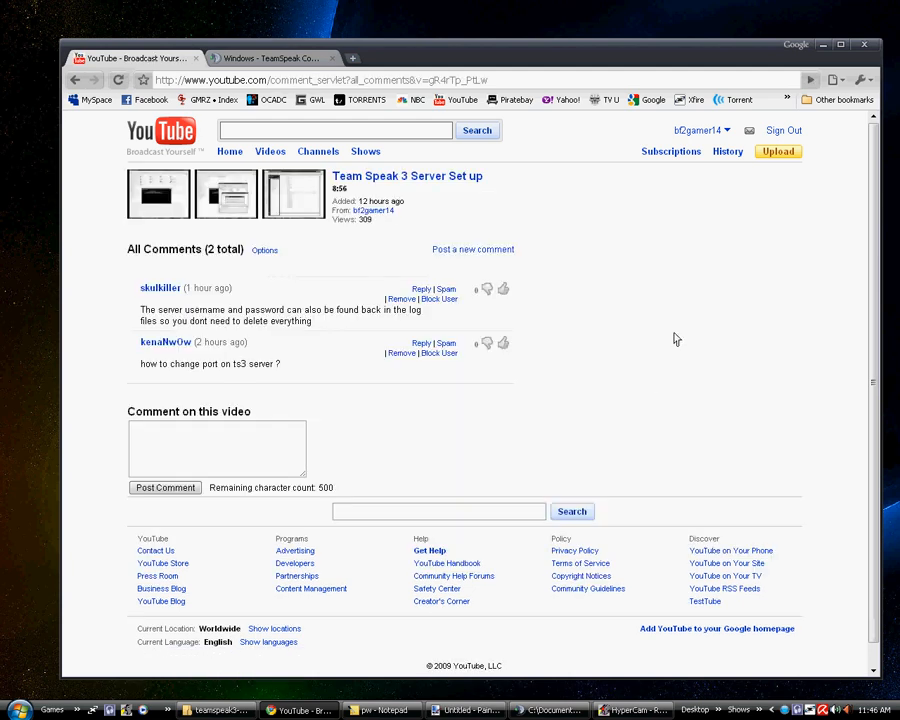
mouse_move(267, 358)
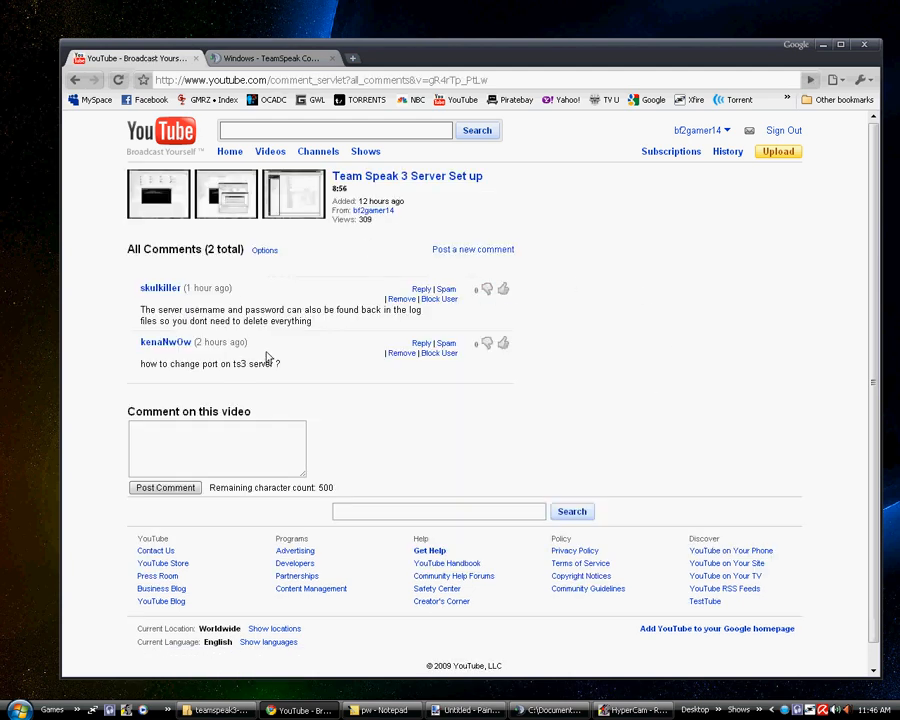
mouse_move(119, 367)
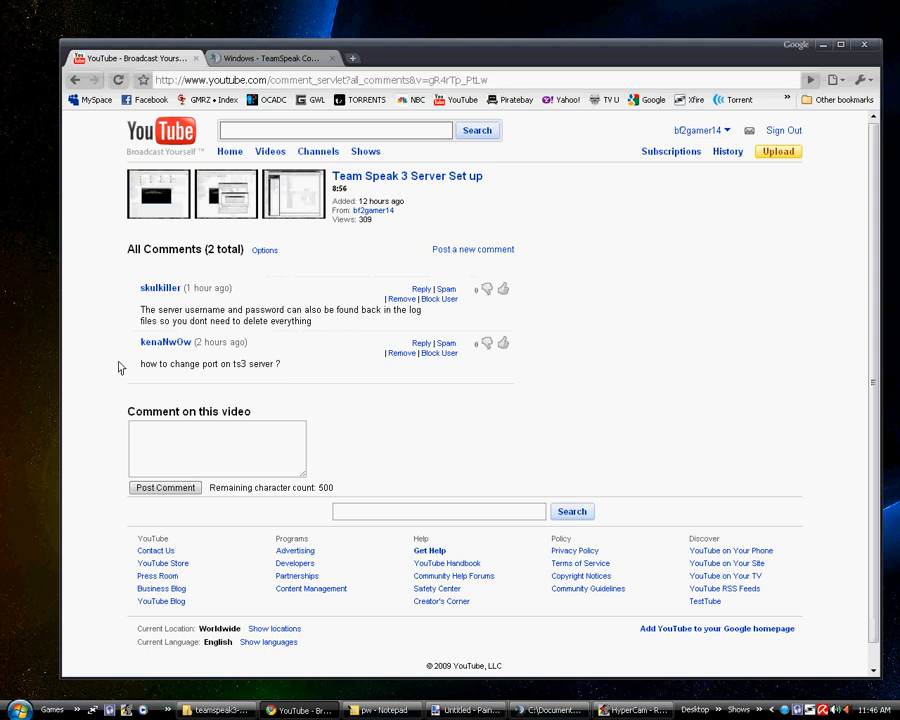
mouse_move(323, 379)
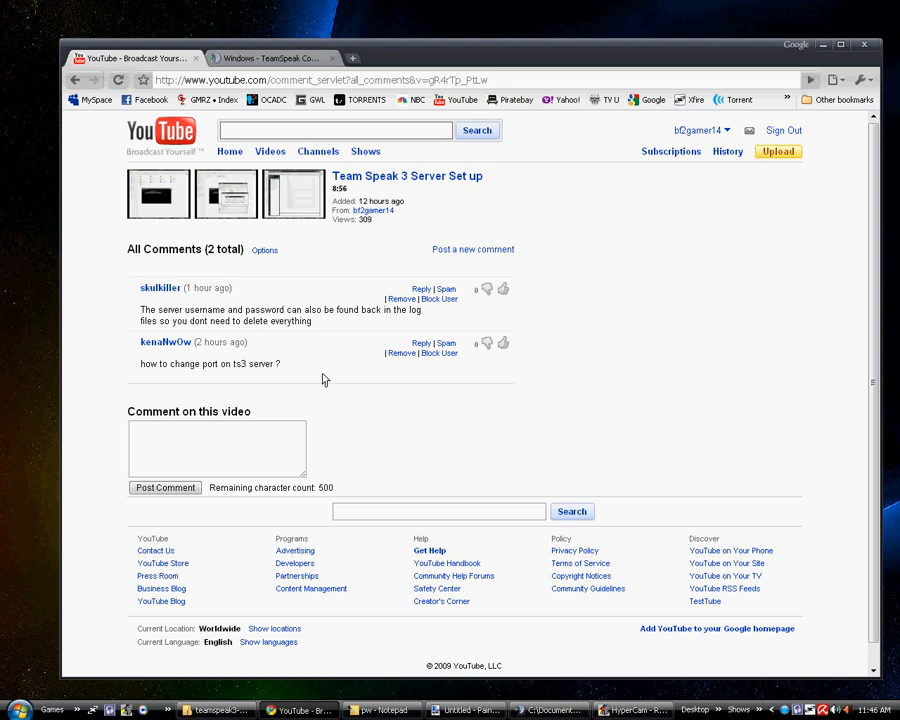
mouse_move(175, 358)
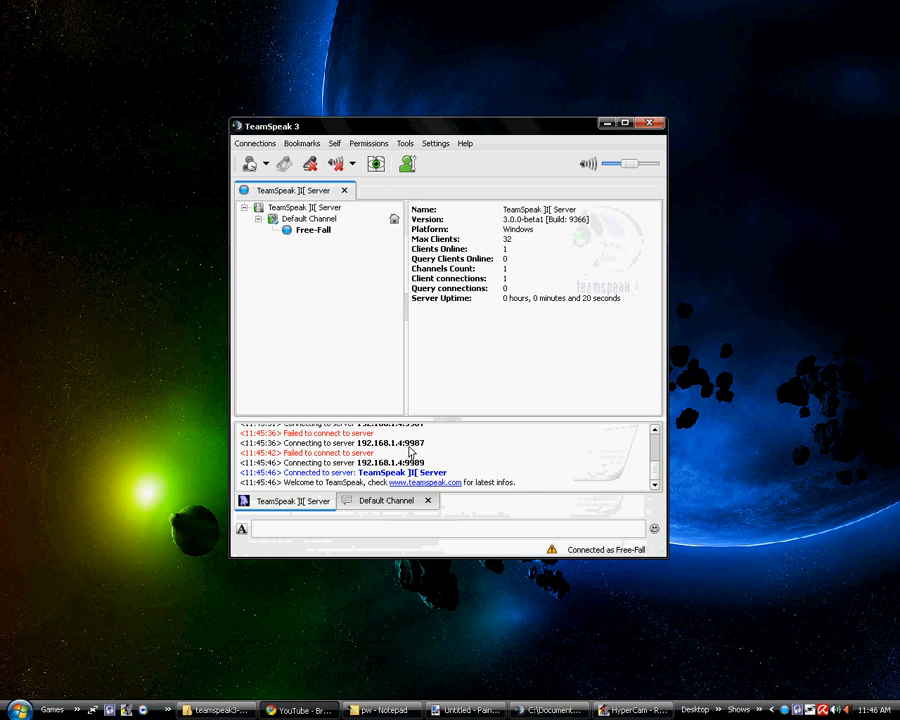
mouse_move(429, 465)
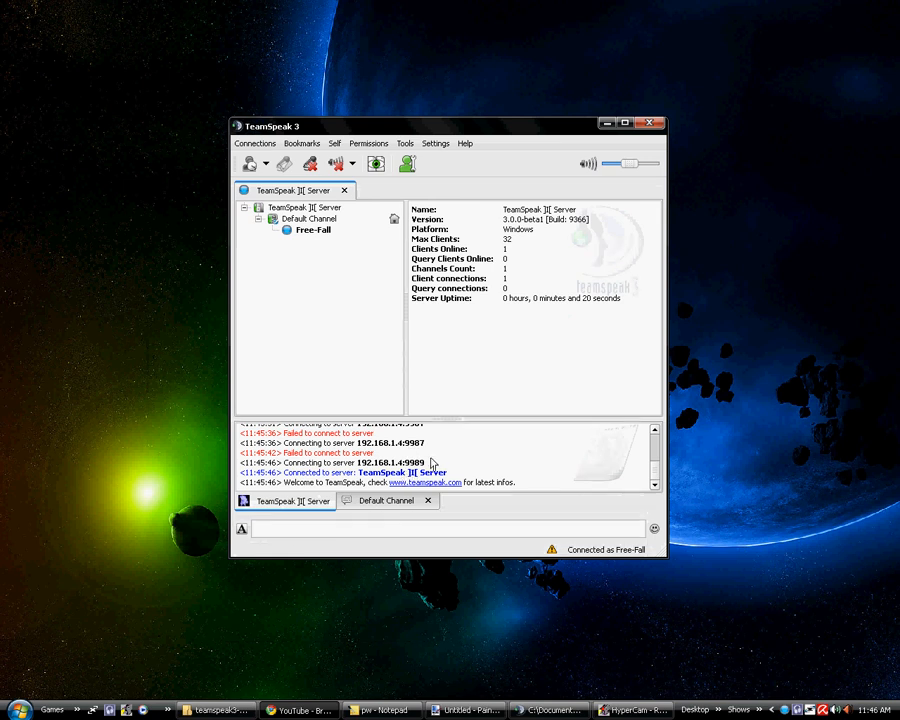
Open the teamspeak3-server_win32 folder and launch PuTTY from it.
left_click(215, 706)
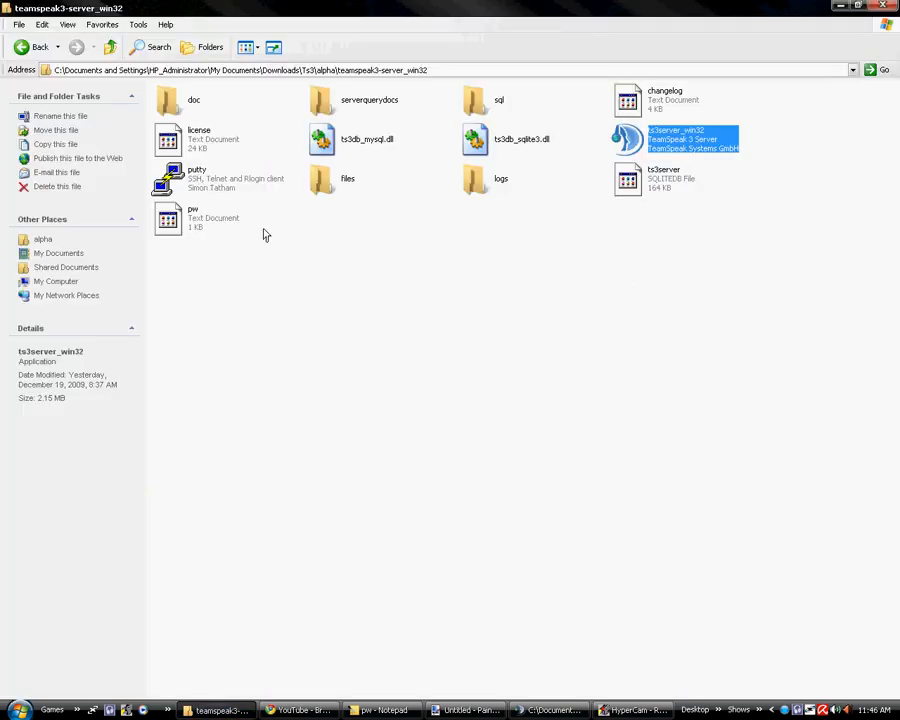
mouse_move(249, 192)
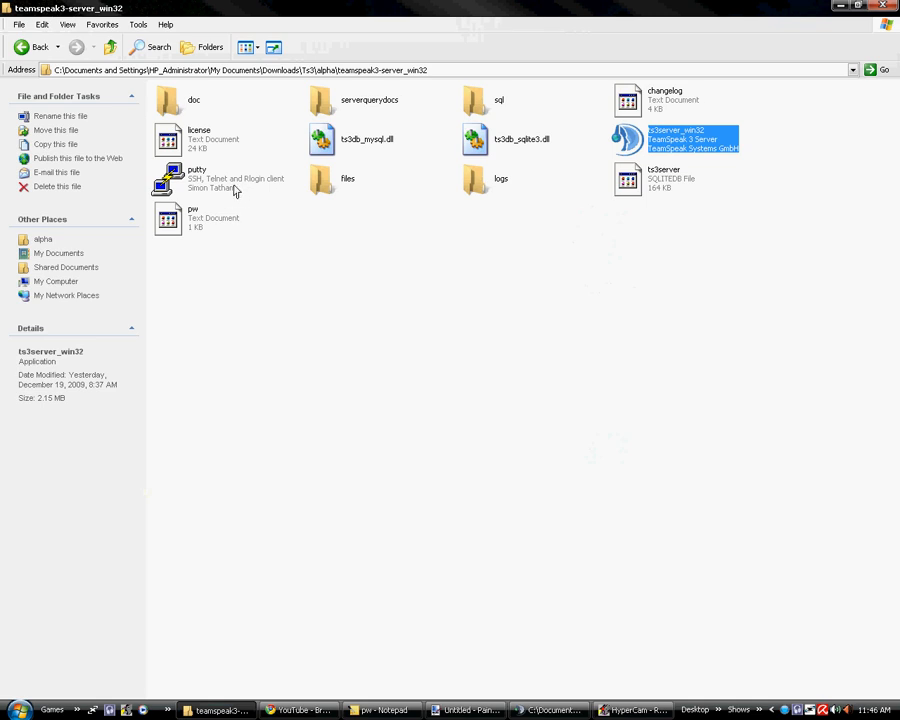
double_click(163, 180)
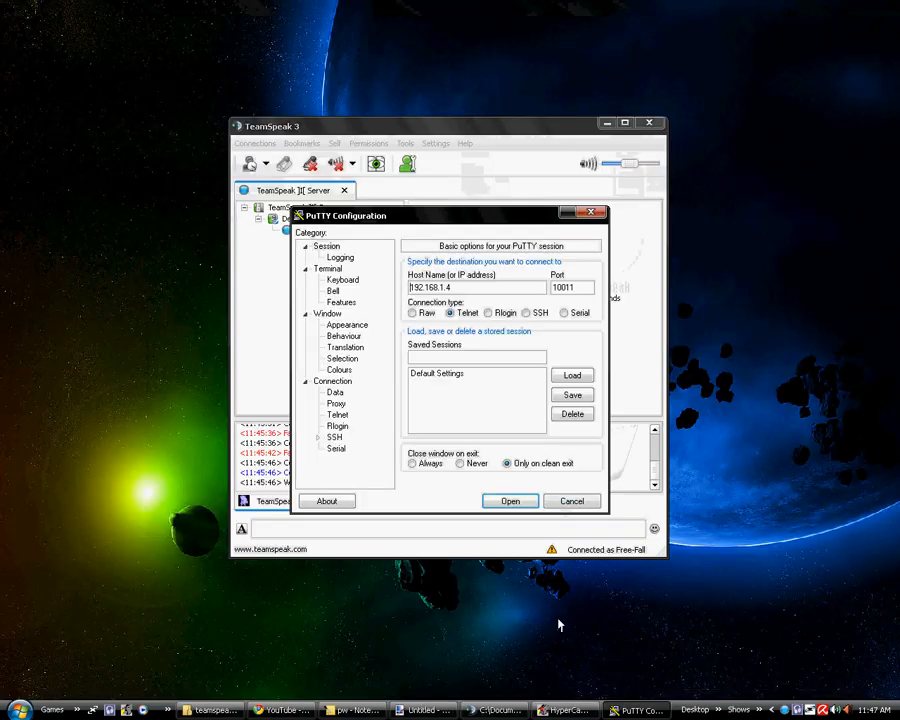
mouse_move(457, 505)
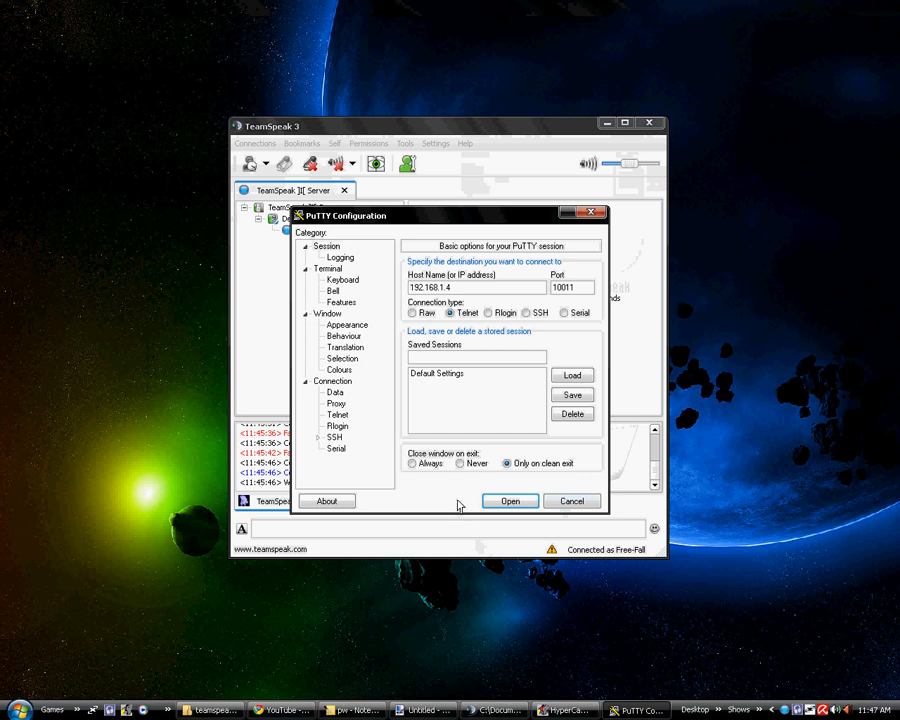
Open the Telnet session to 192.168.1.4 on port 10011.
left_click(510, 500)
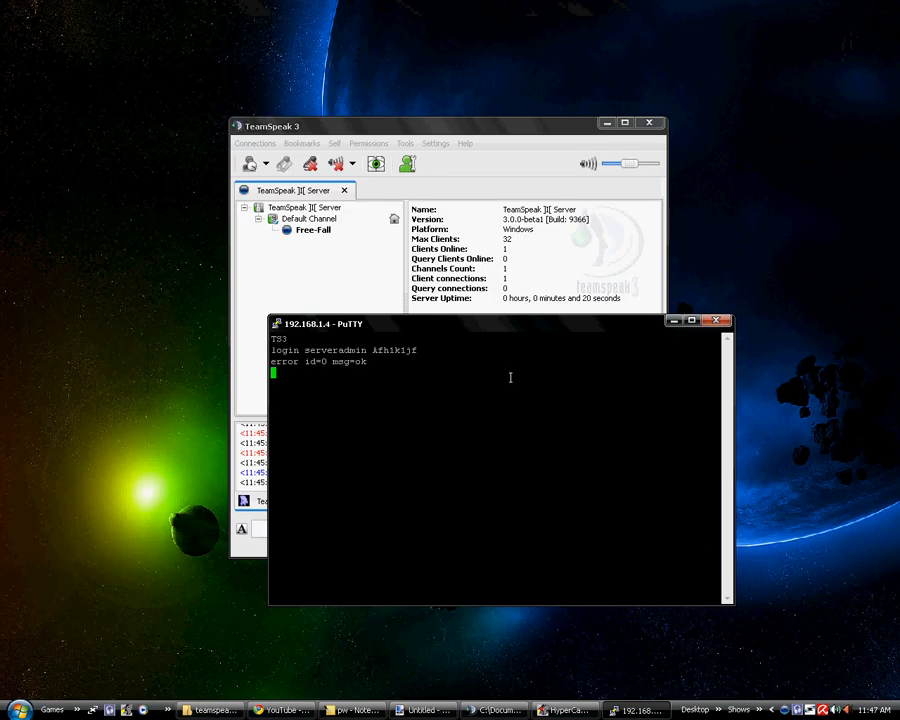
mouse_move(509, 376)
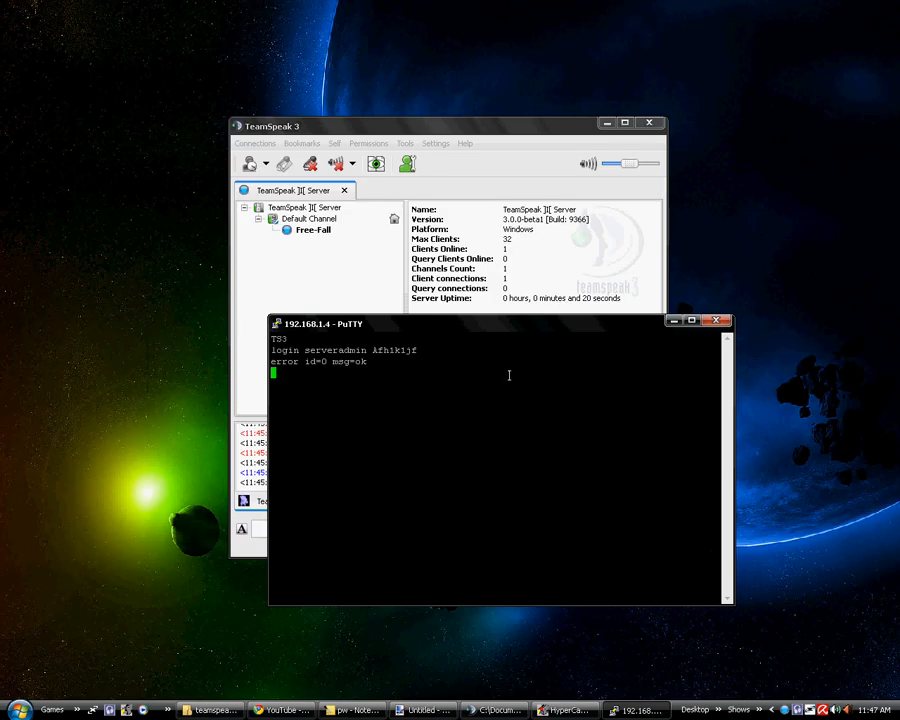
List the available ServerQuery commands with help after logging in as serveradmin.
type("help")
type("serveredit")
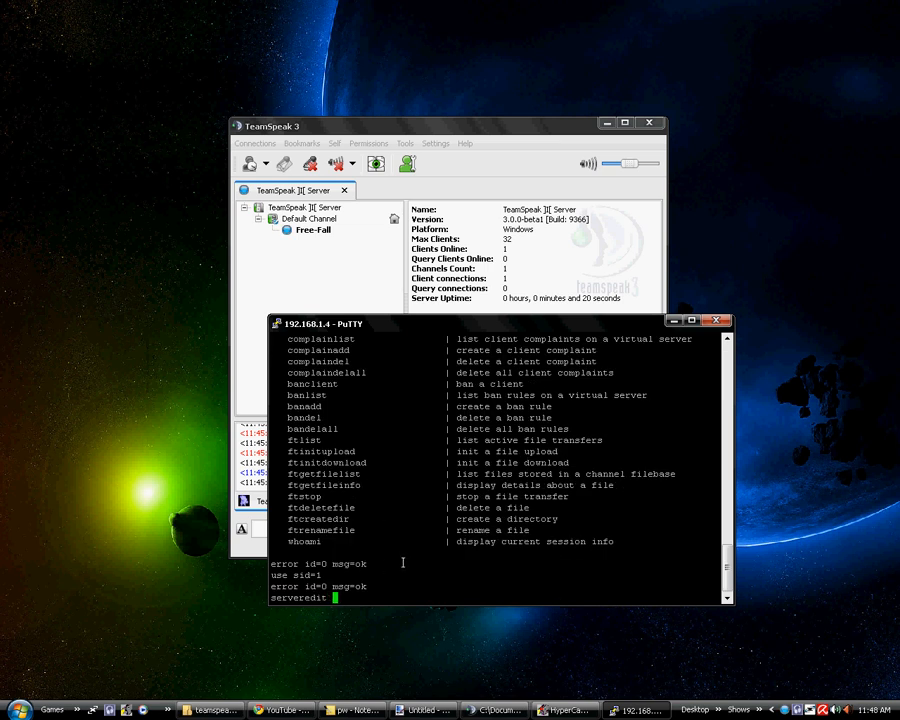
mouse_move(429, 545)
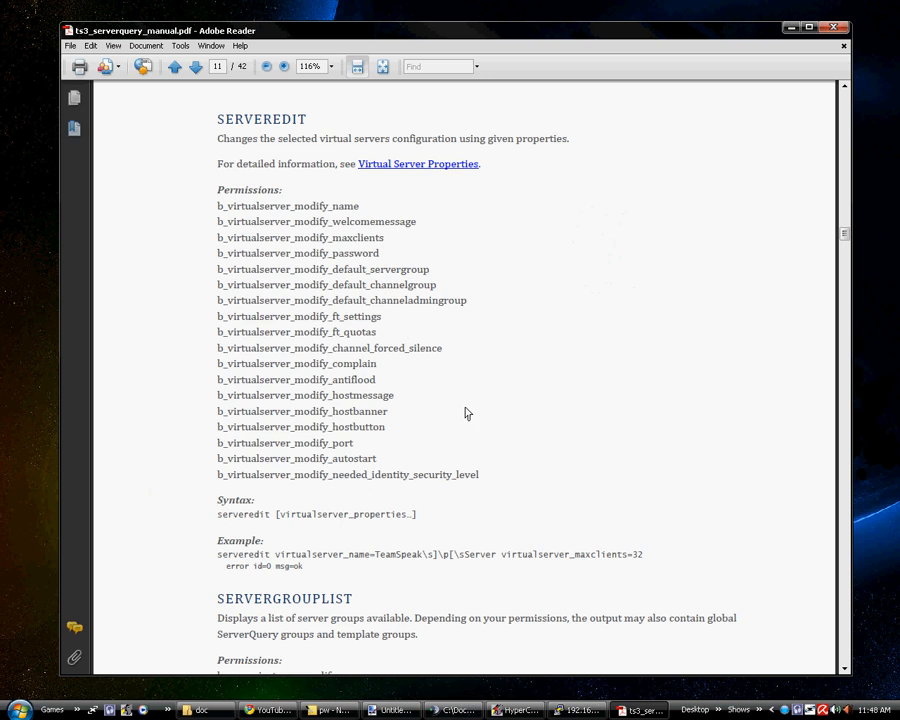
mouse_move(167, 224)
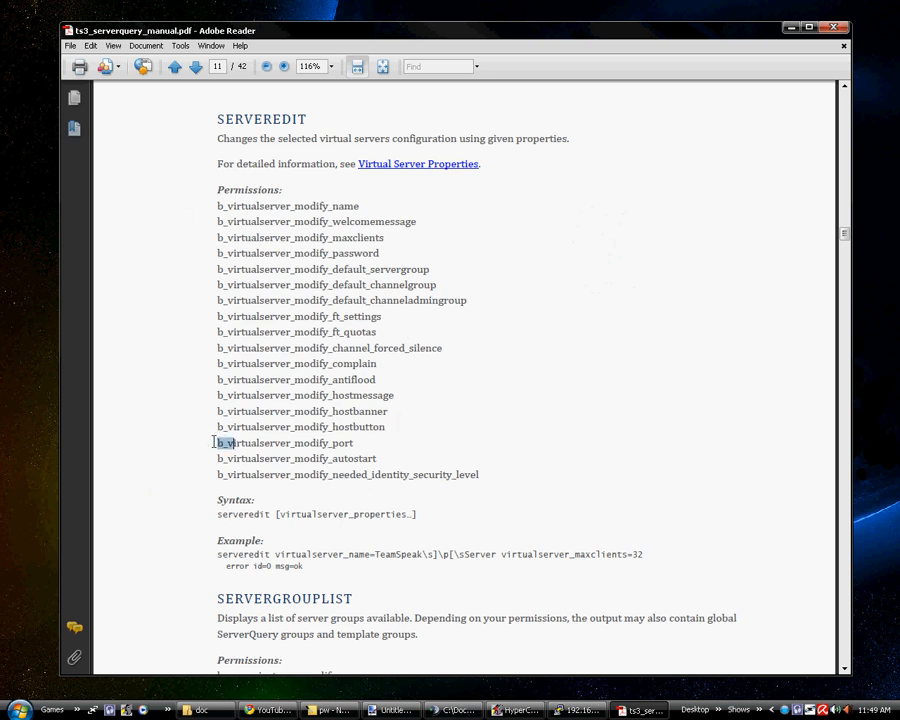
mouse_move(407, 435)
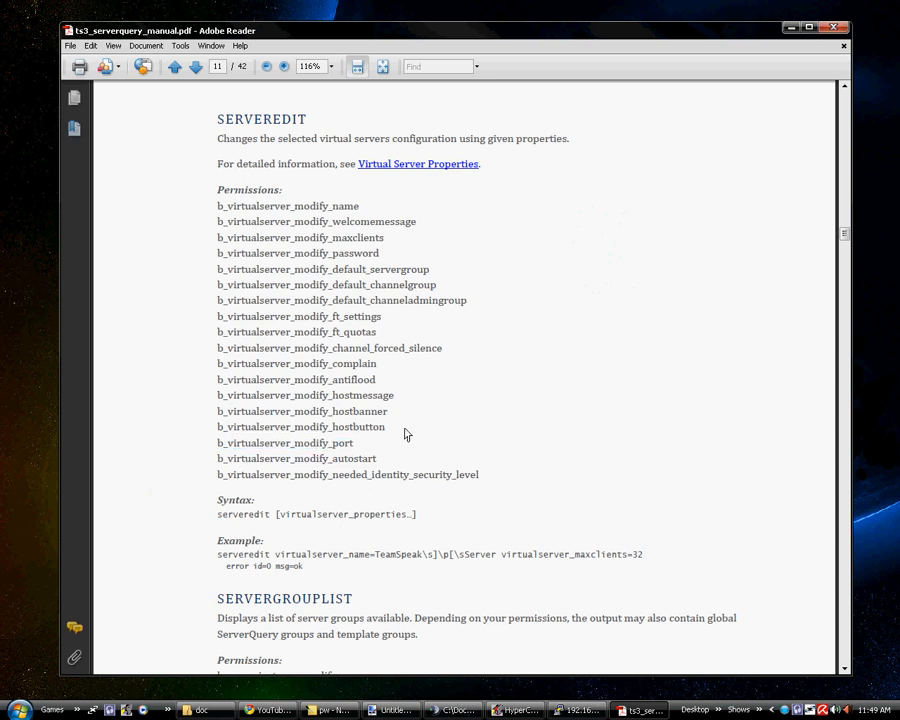
Return to the PuTTY session after checking the SERVEREDIT port permission in the manual.
left_click(576, 709)
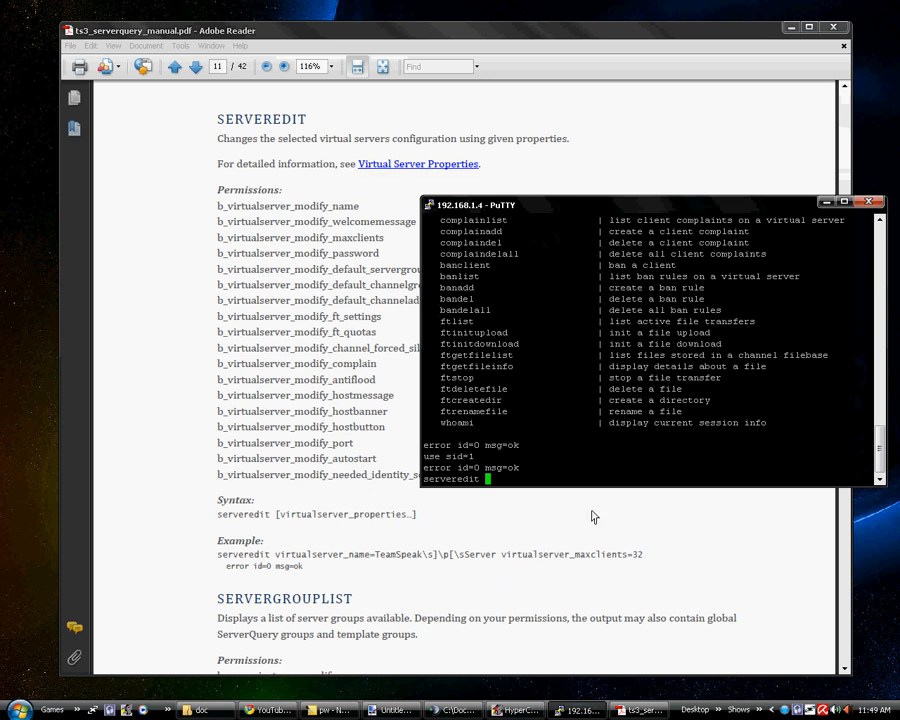
mouse_move(540, 450)
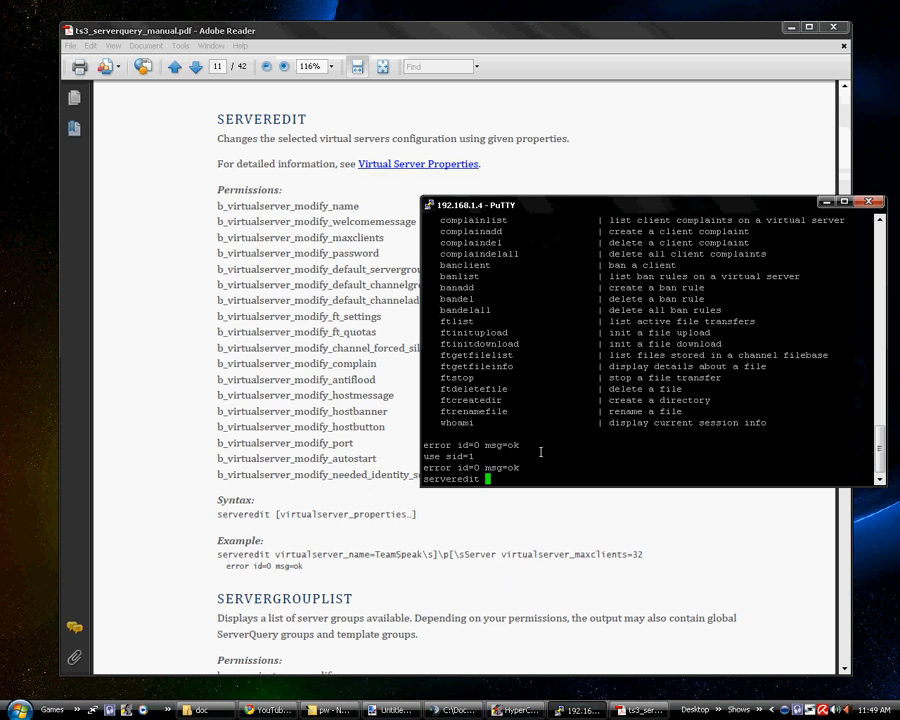
Send 'serveredit virtualserver_port=9987' to change the virtual server's port.
type("virtuals")
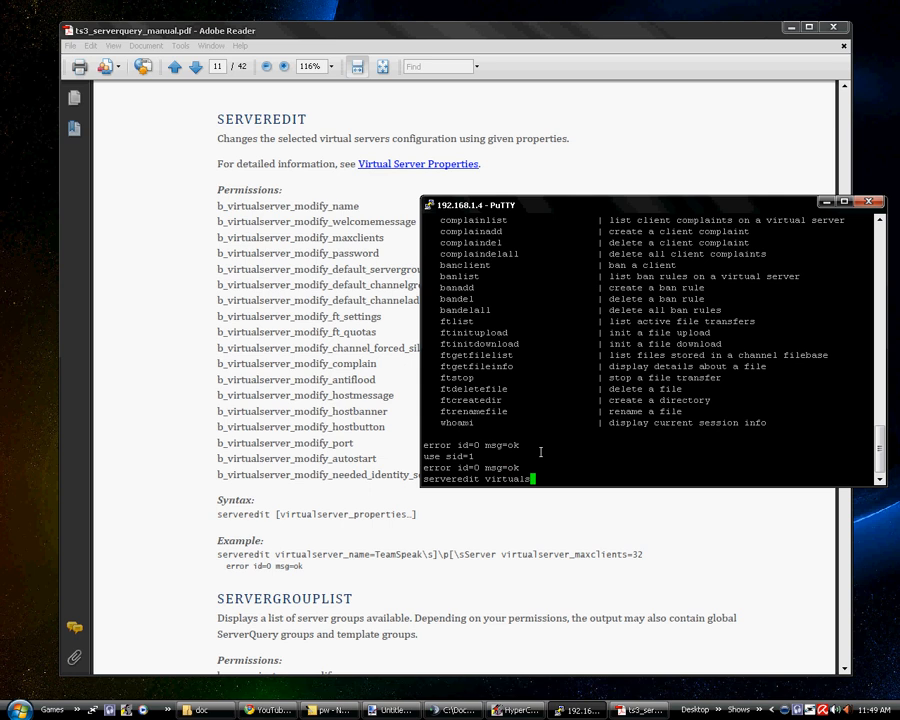
type("erver")
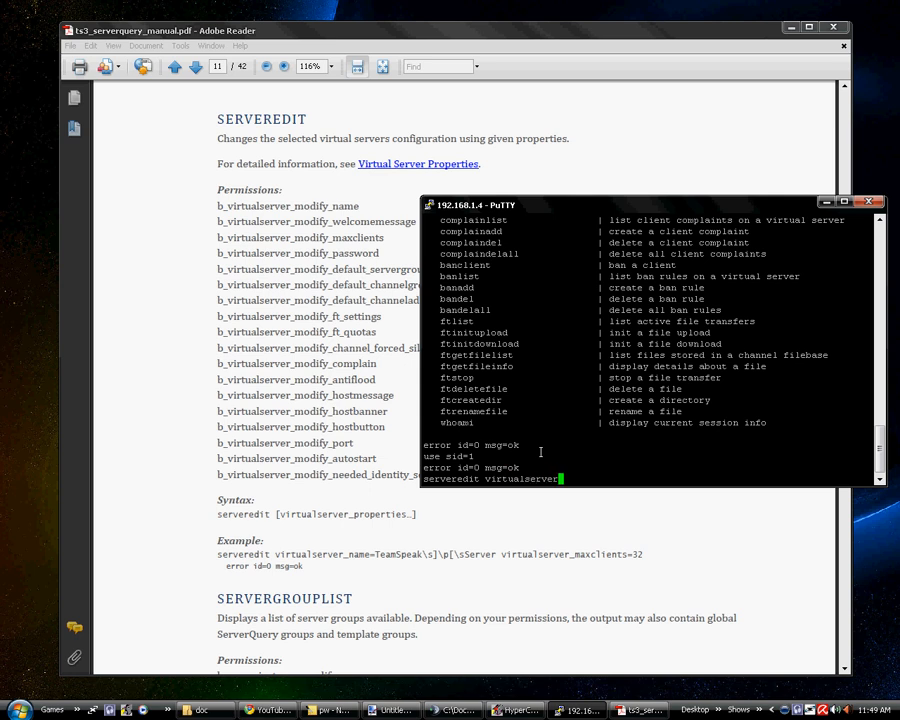
type("poer")
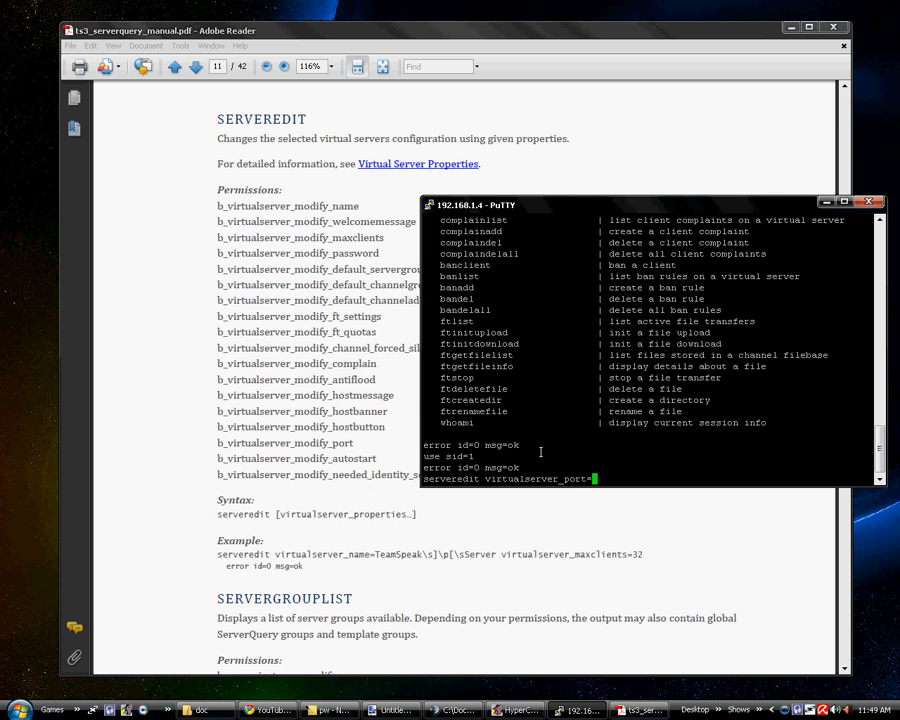
type("998")
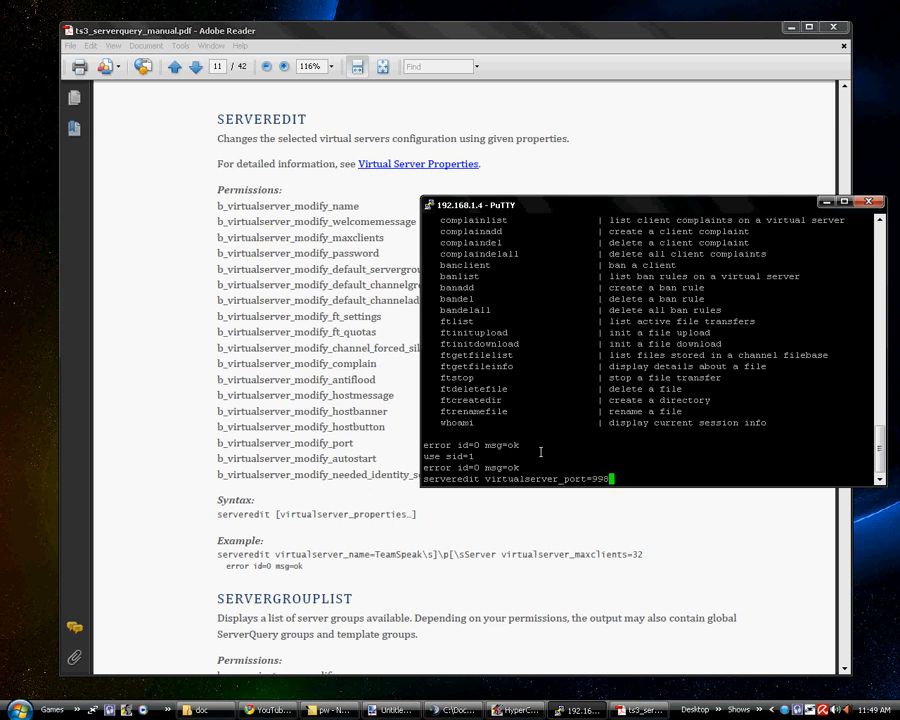
type("7")
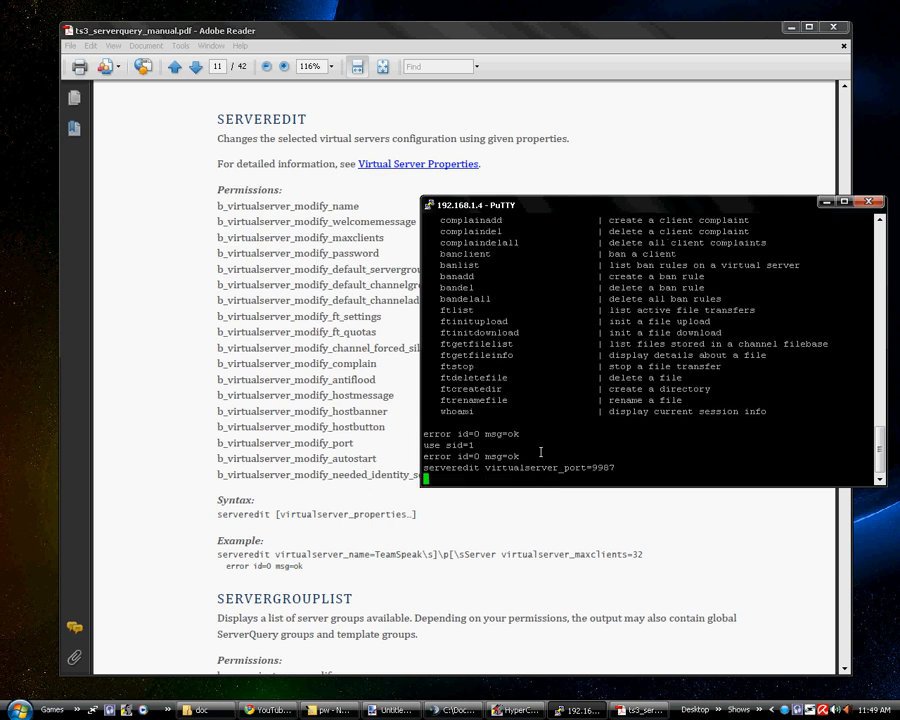
key("Return")
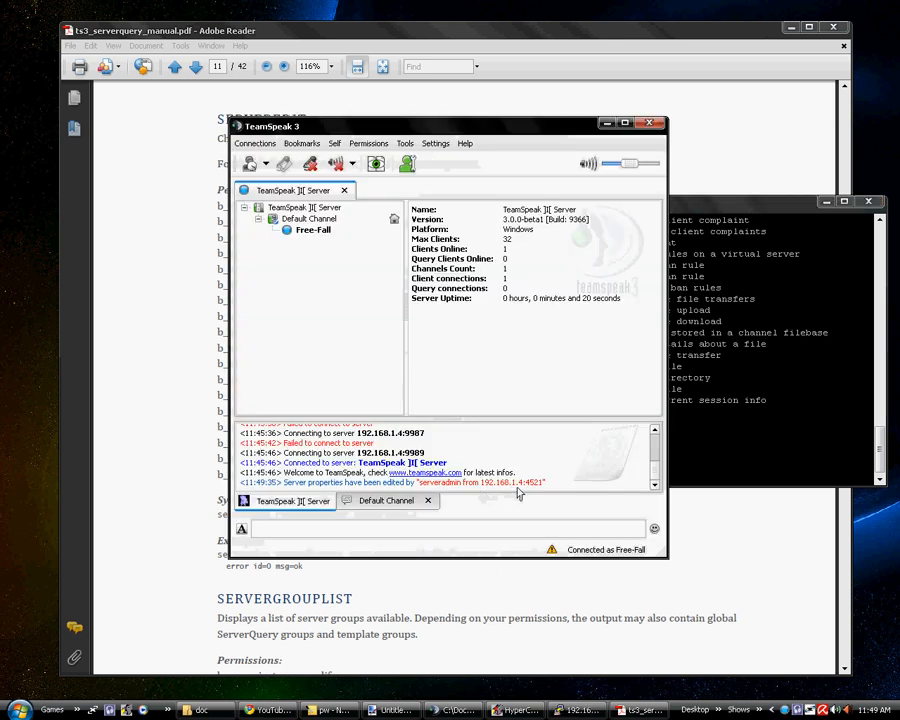
mouse_move(347, 487)
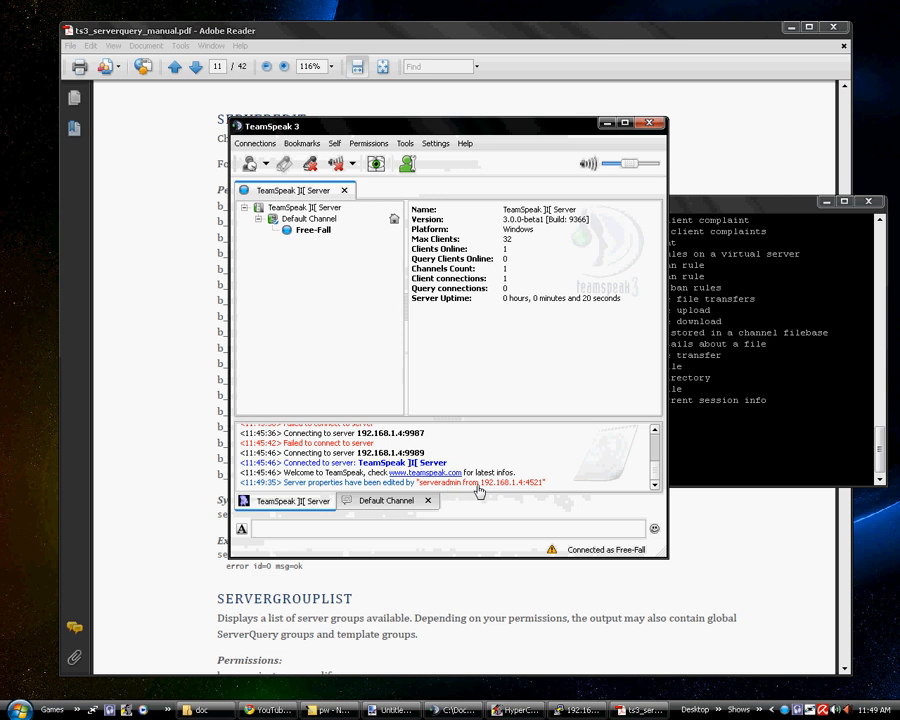
mouse_move(520, 490)
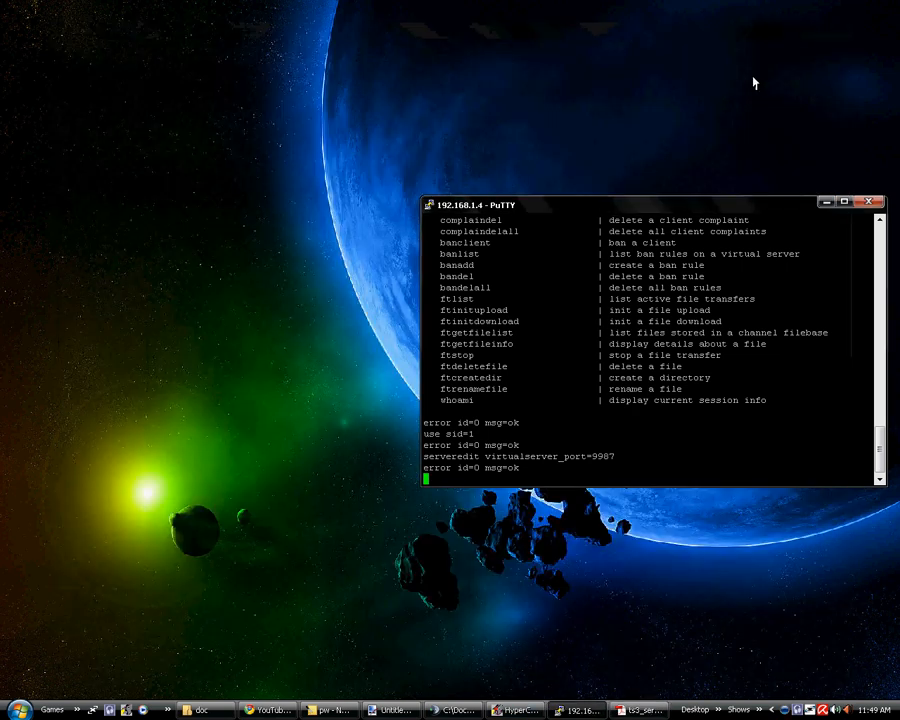
mouse_move(572, 479)
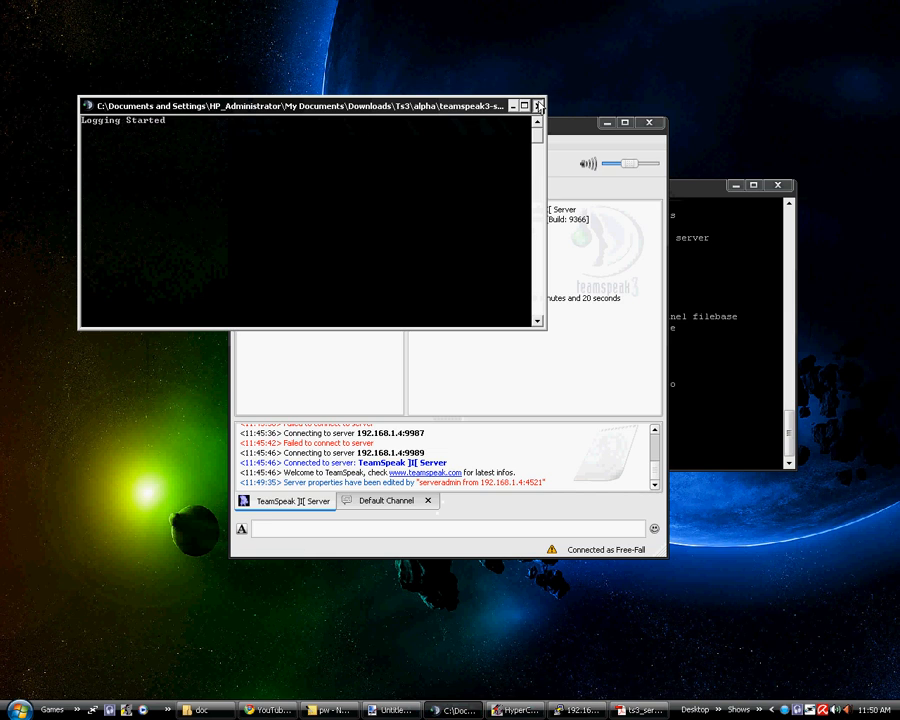
Shut down the server console, then try reconnecting to 192.168.1.4 on old port 9989.
left_click(540, 103)
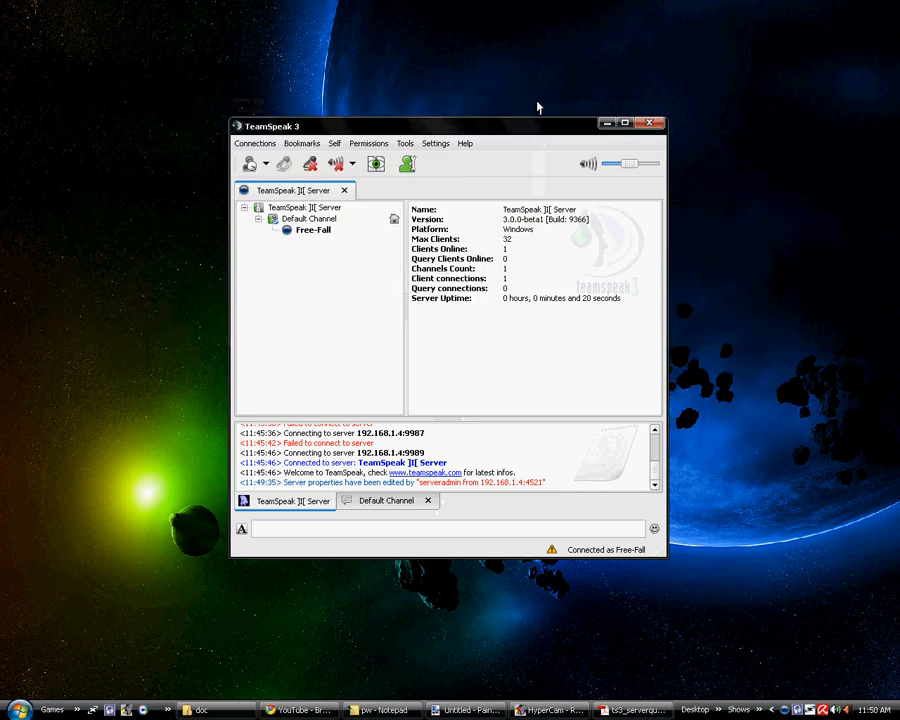
mouse_move(404, 322)
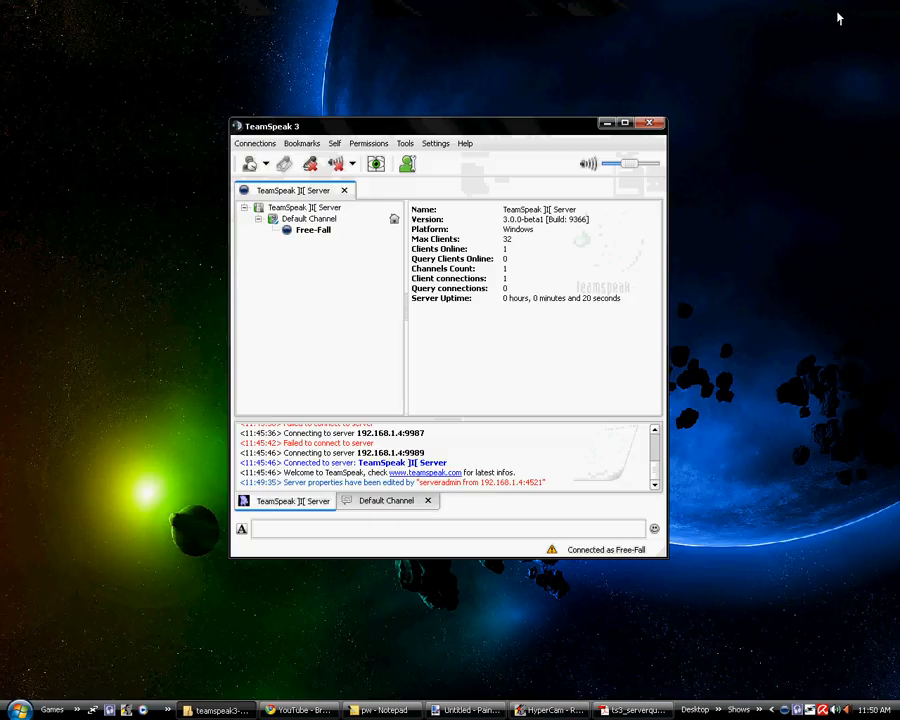
left_click(314, 229)
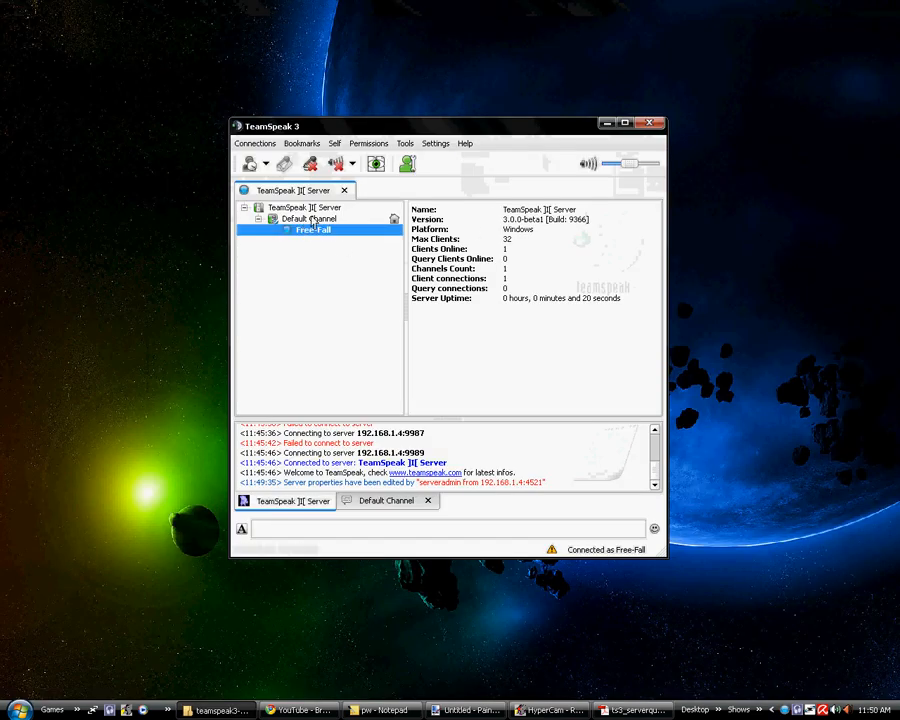
left_click(308, 218)
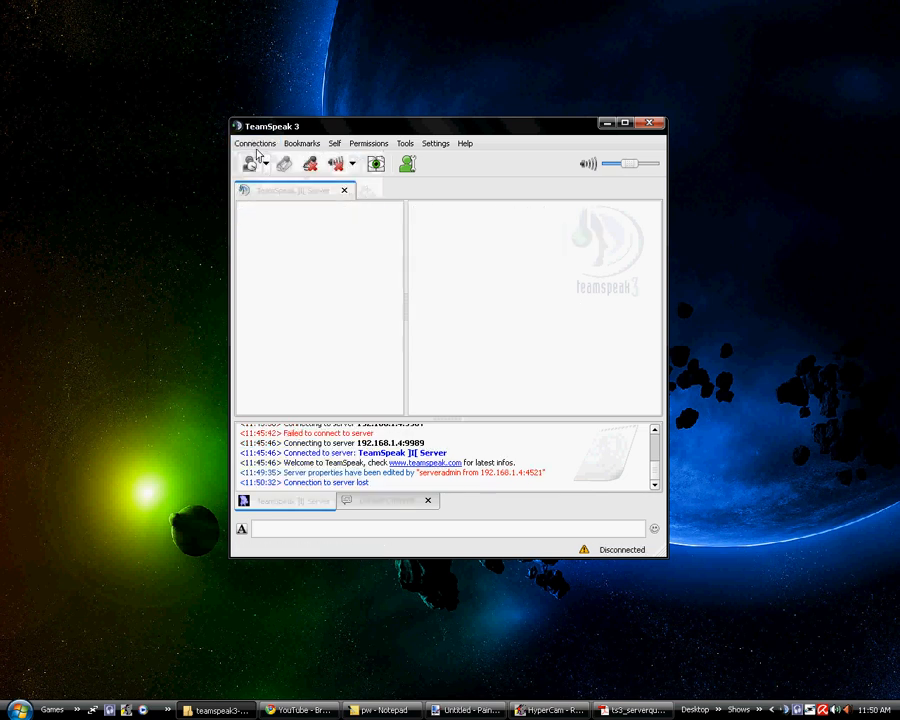
left_click(254, 143)
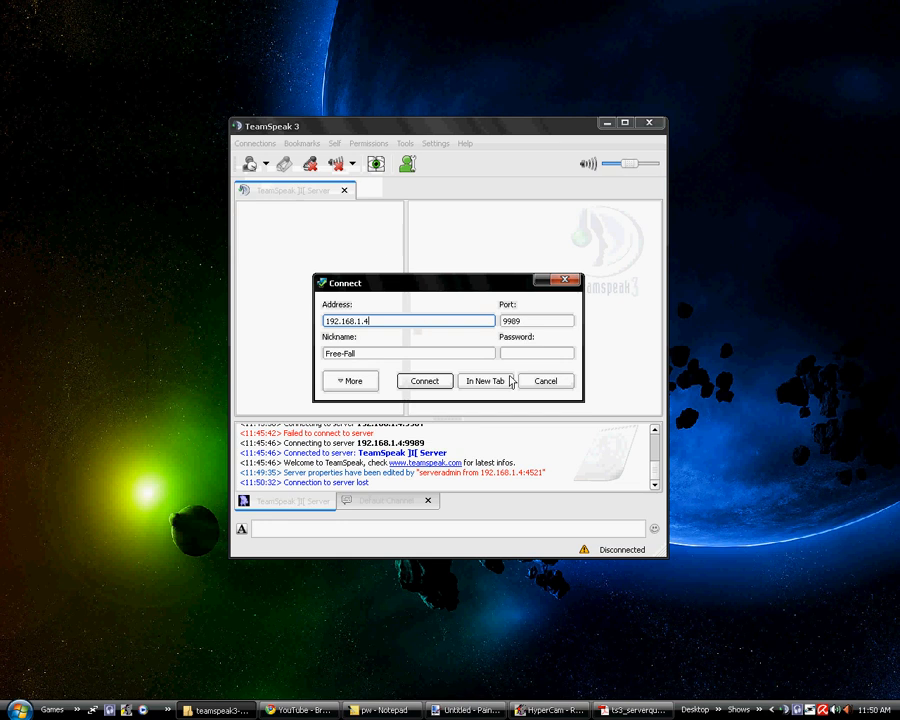
left_click(424, 381)
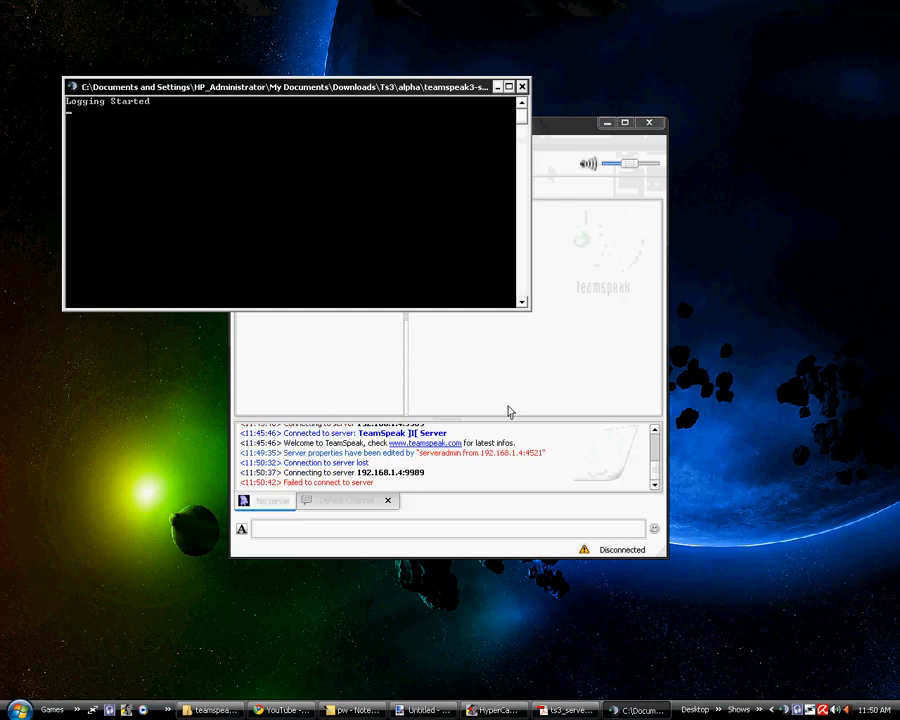
Reconnect the client to 192.168.1.4 on port 9987, landing Free-Fall in Default Channel.
left_click(254, 143)
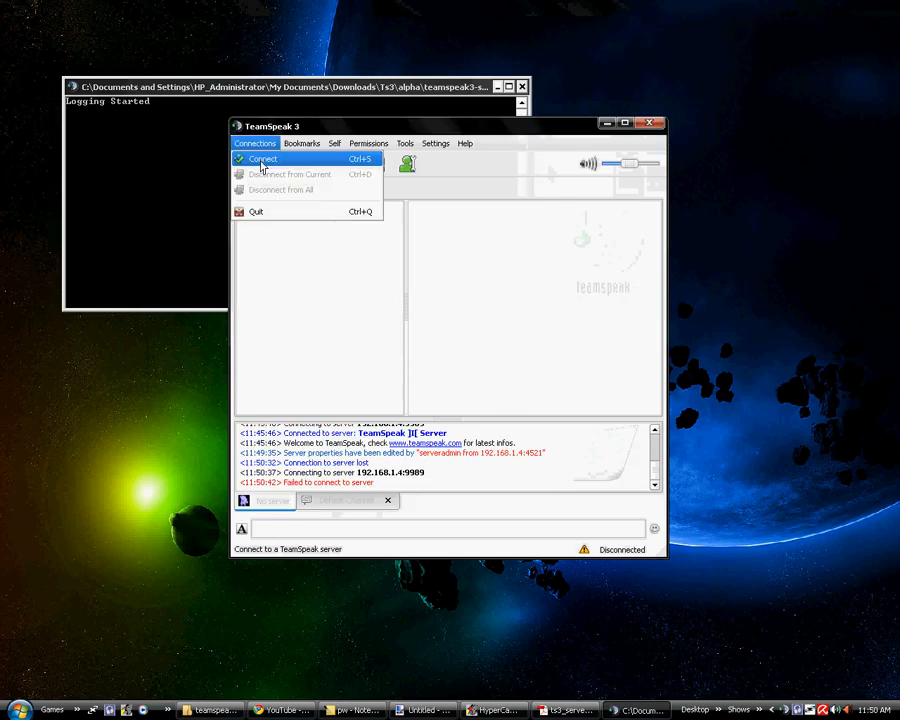
left_click(262, 158)
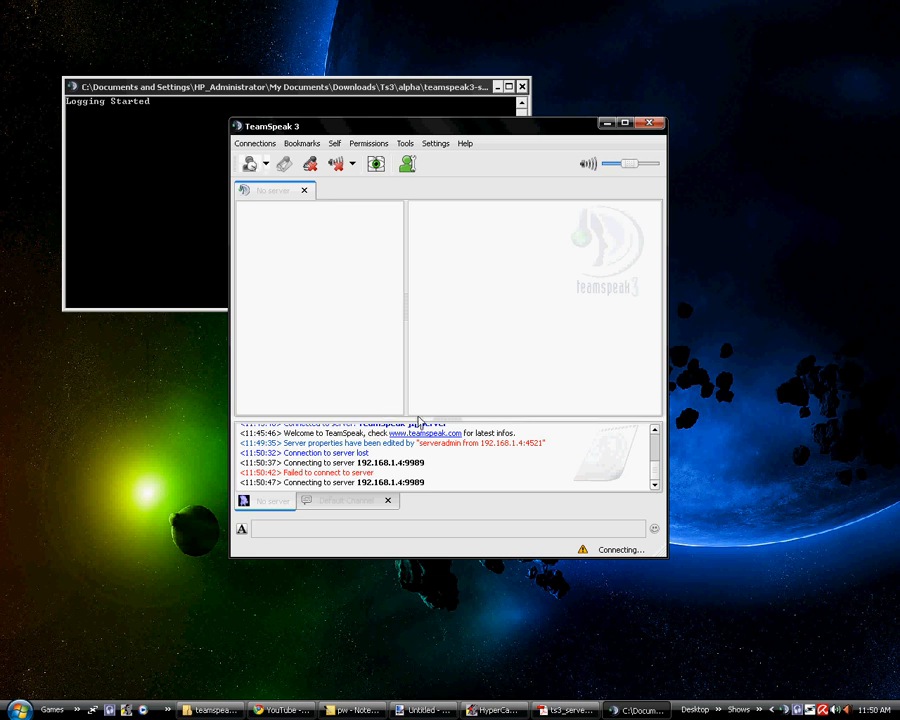
mouse_move(452, 492)
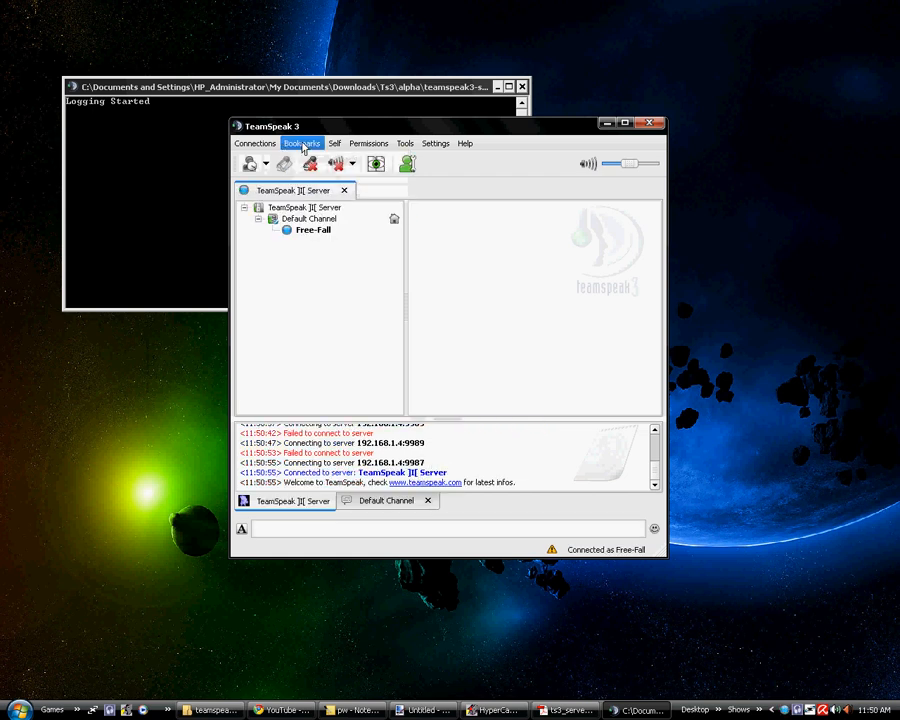
left_click(302, 143)
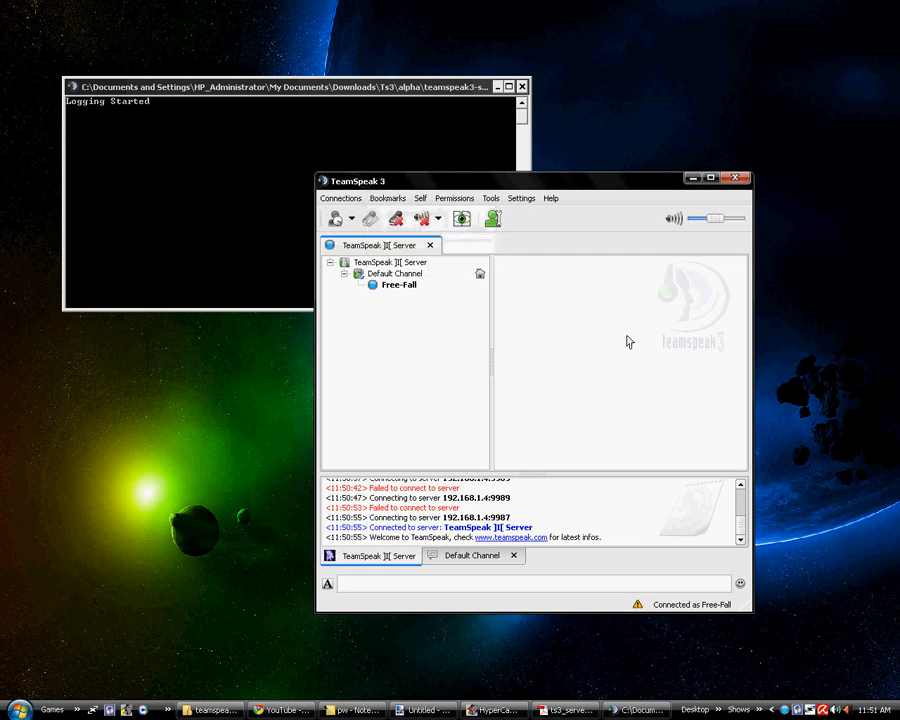
mouse_move(775, 195)
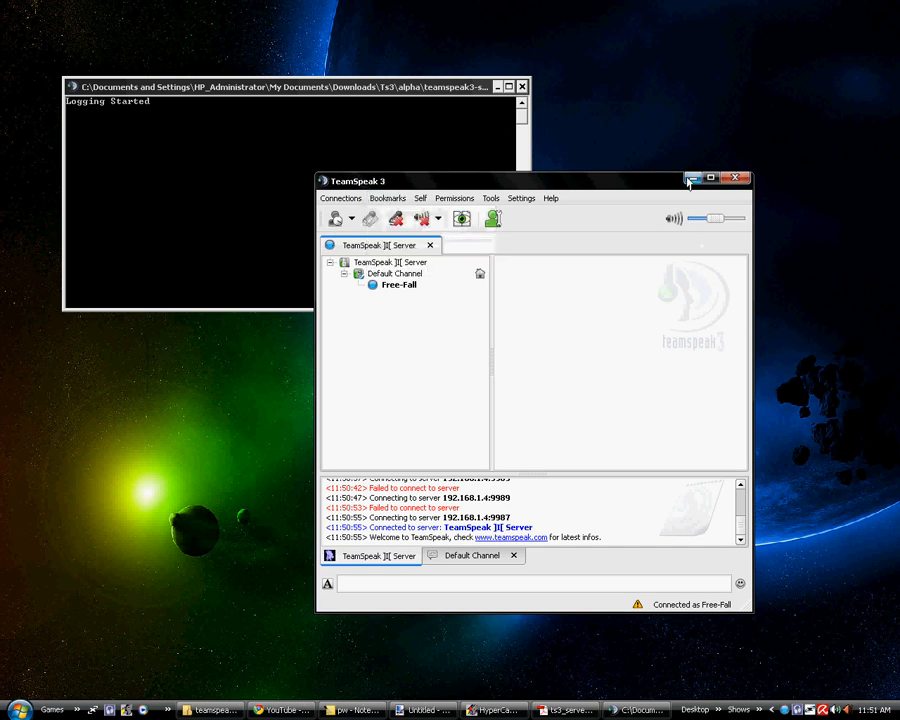
mouse_move(692, 177)
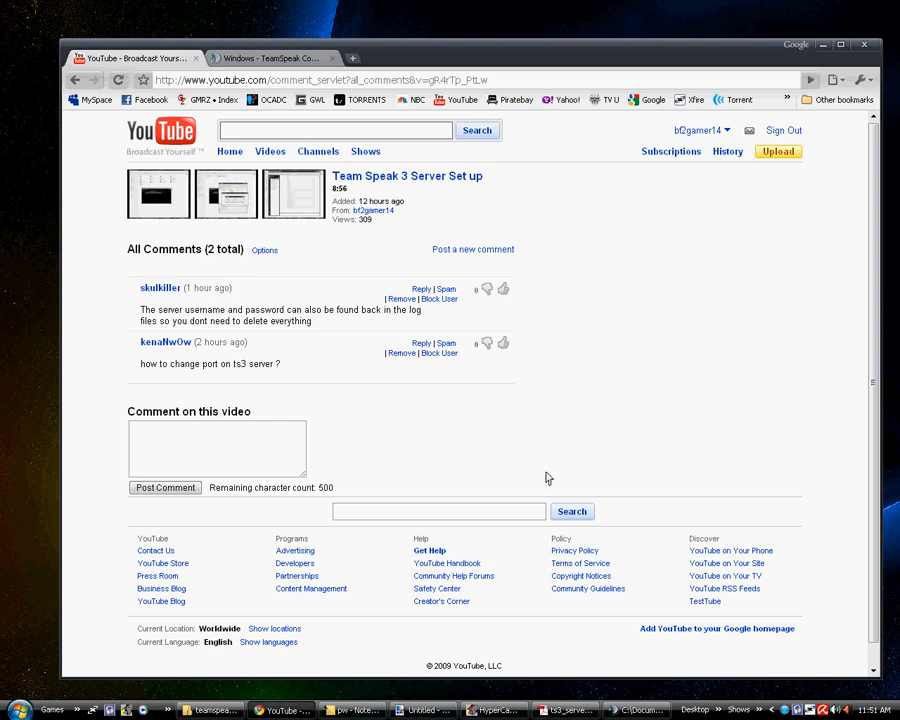
mouse_move(400, 372)
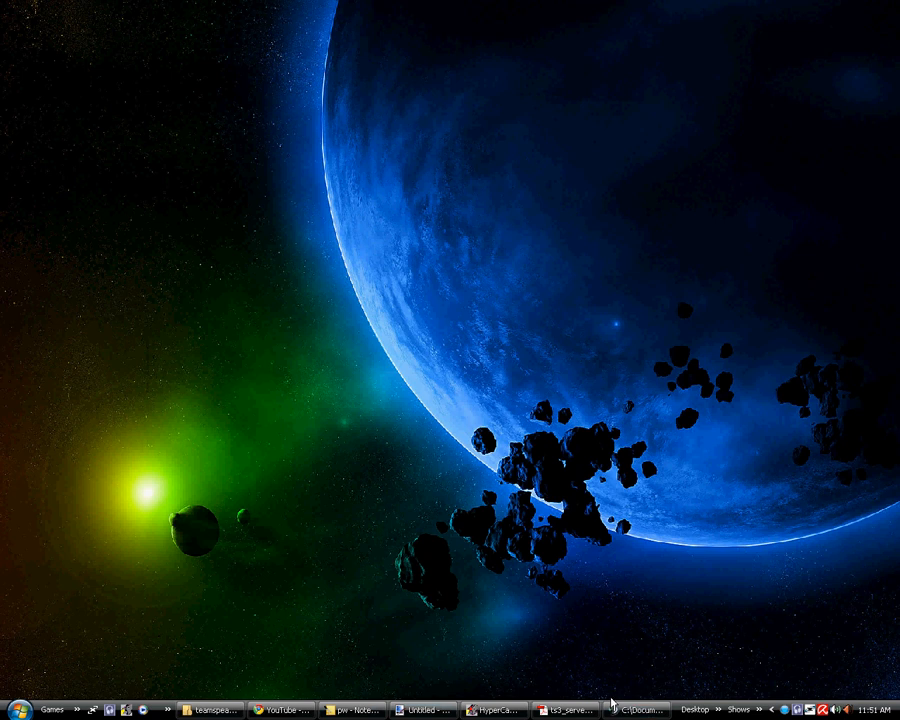
mouse_move(604, 672)
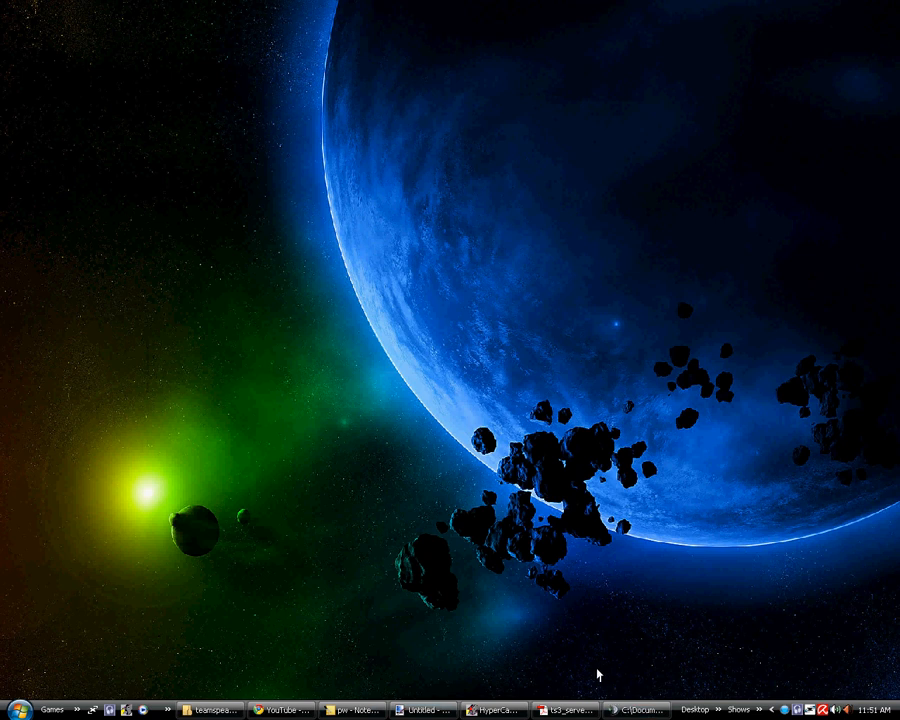
mouse_move(590, 680)
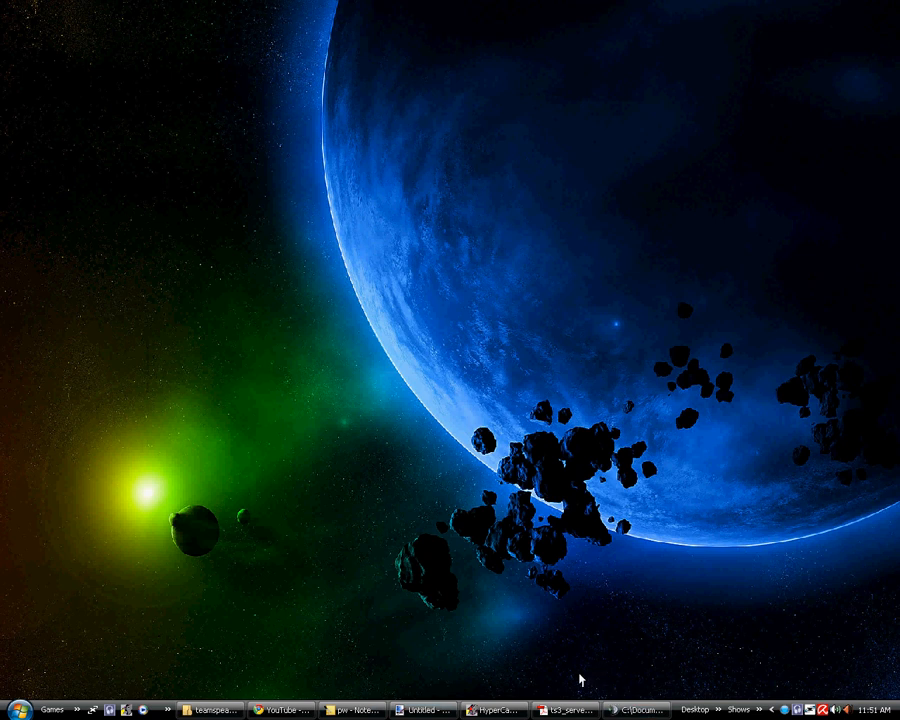